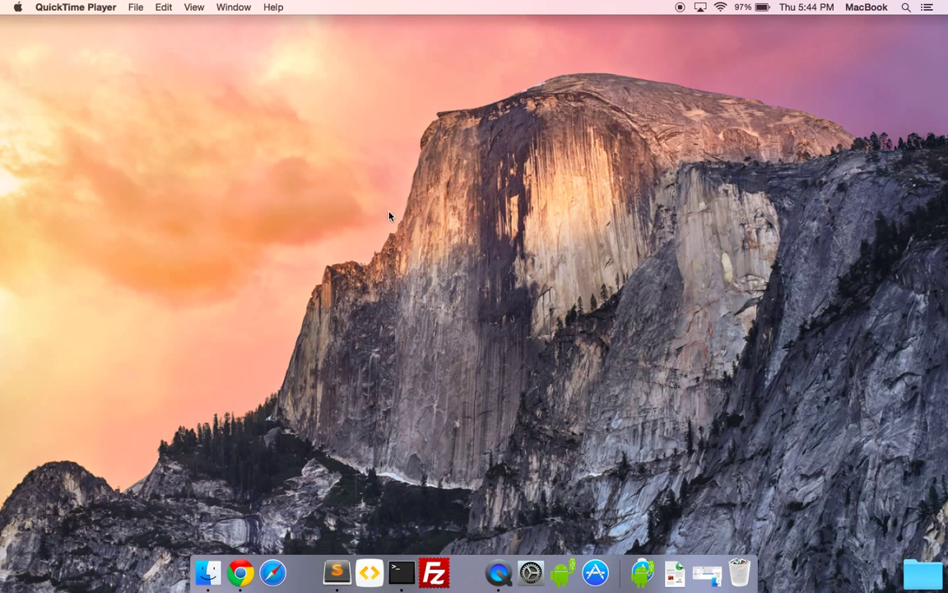
pyautogui.moveTo(402, 571)
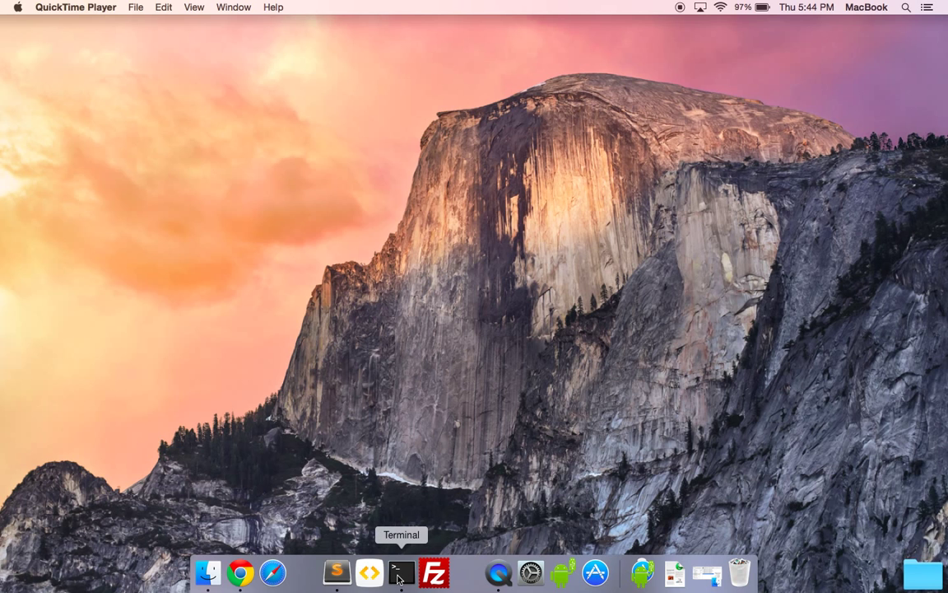
pyautogui.moveTo(563, 346)
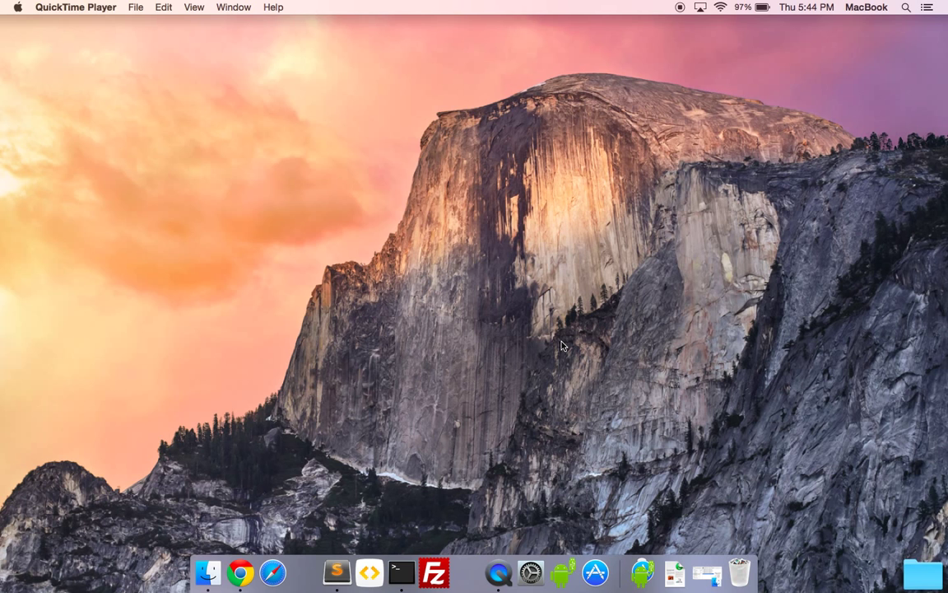
pyautogui.moveTo(509, 498)
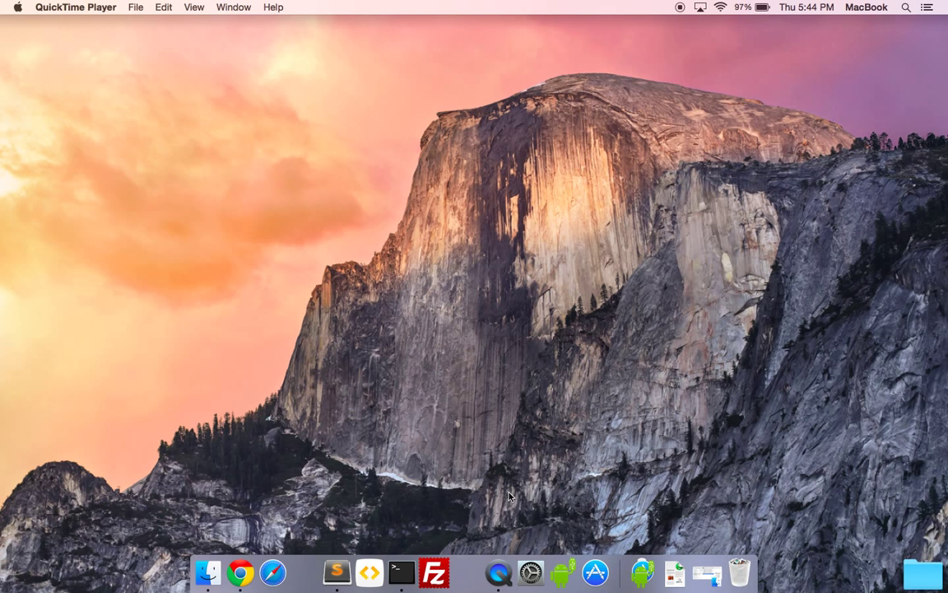
pyautogui.moveTo(402, 560)
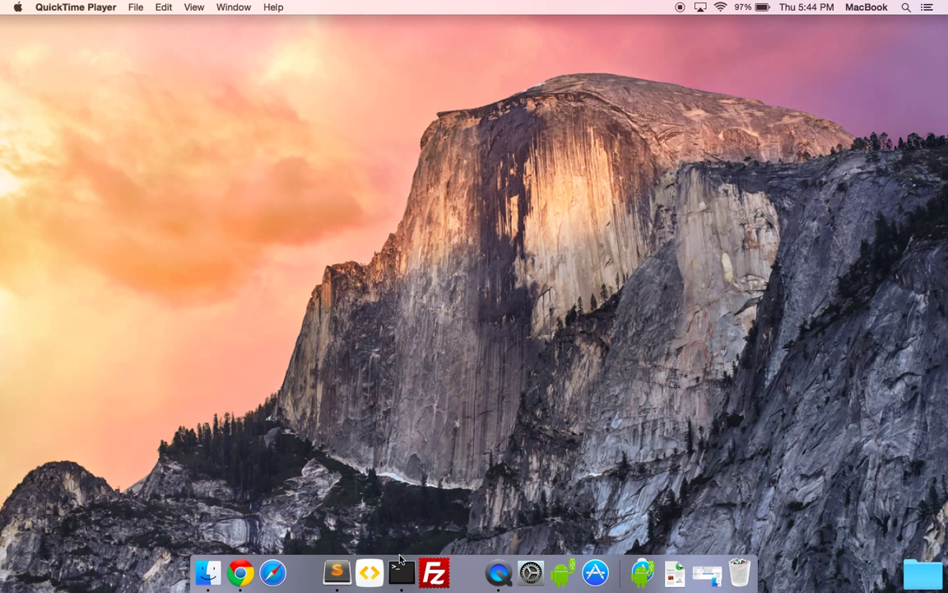
pyautogui.moveTo(402, 573)
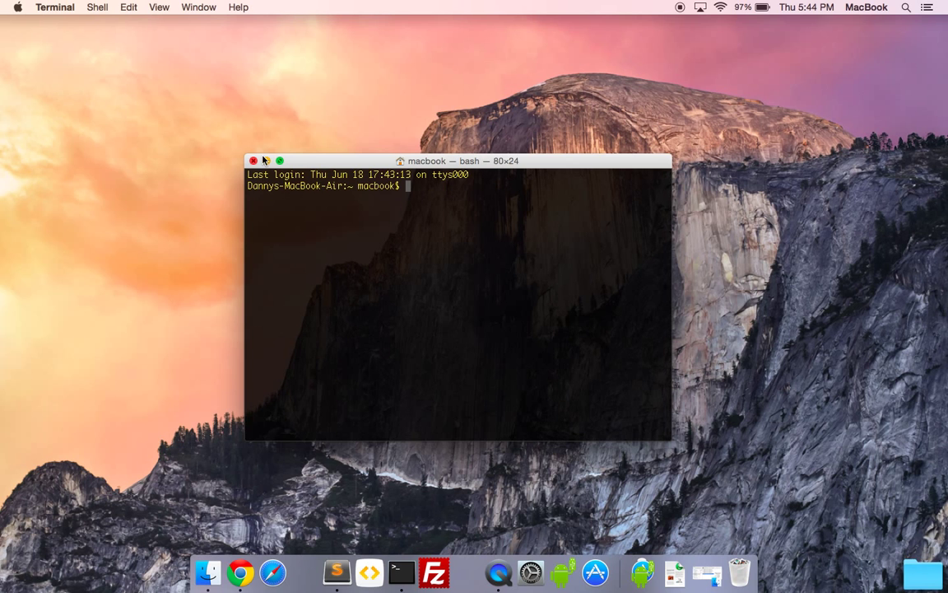
# Close the Terminal window after noting the hostname and bring up System Preferences
pyautogui.click(253, 162)
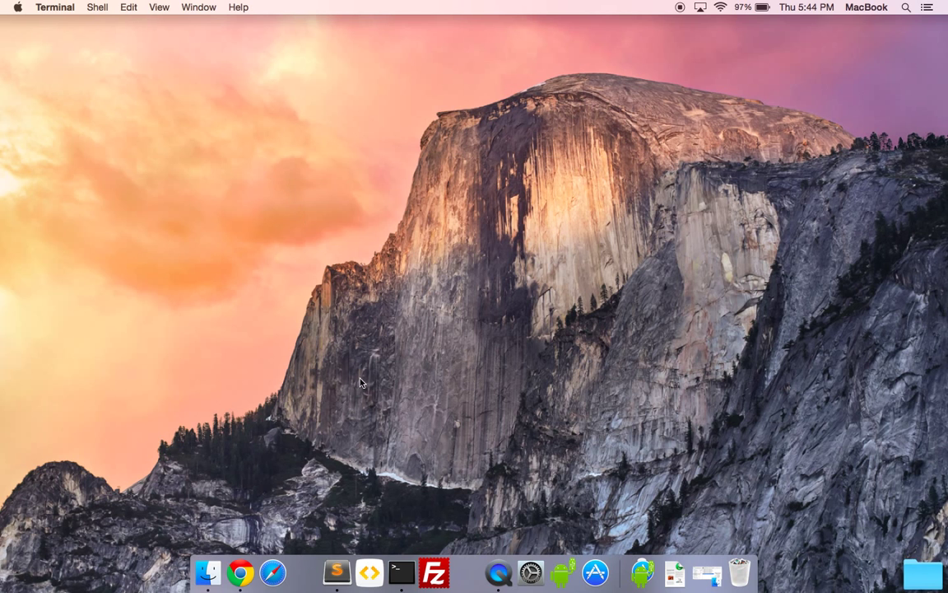
pyautogui.moveTo(530, 573)
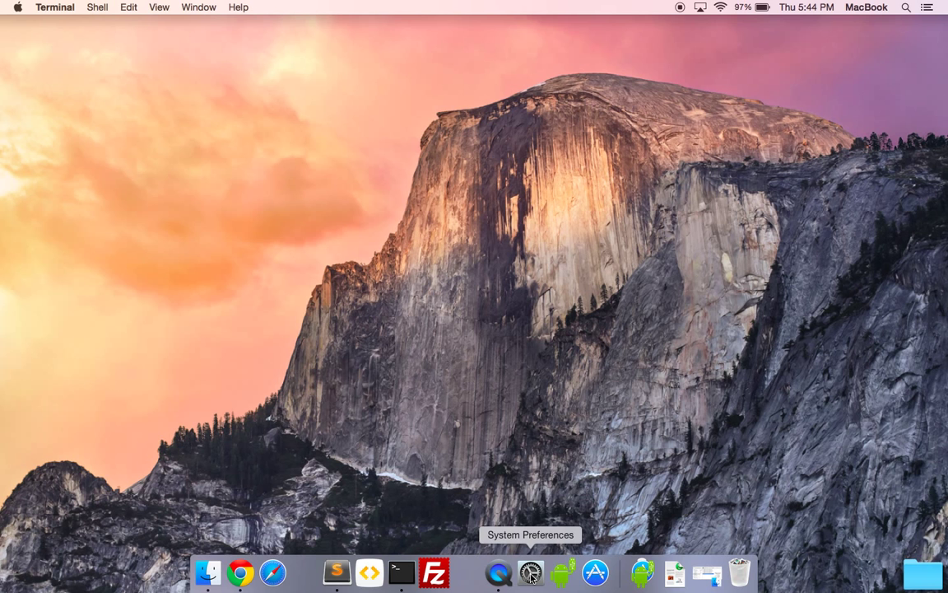
pyautogui.click(530, 571)
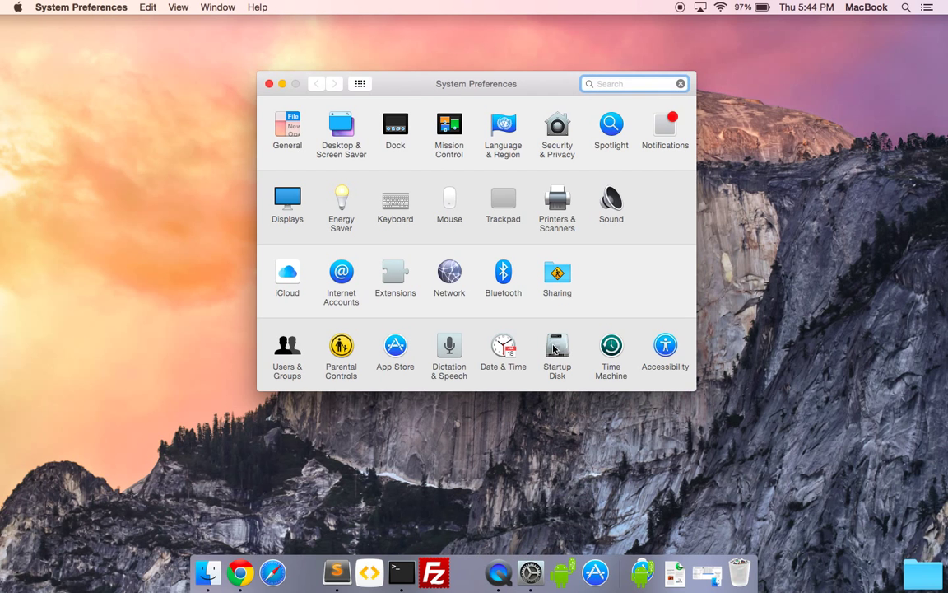
pyautogui.click(556, 276)
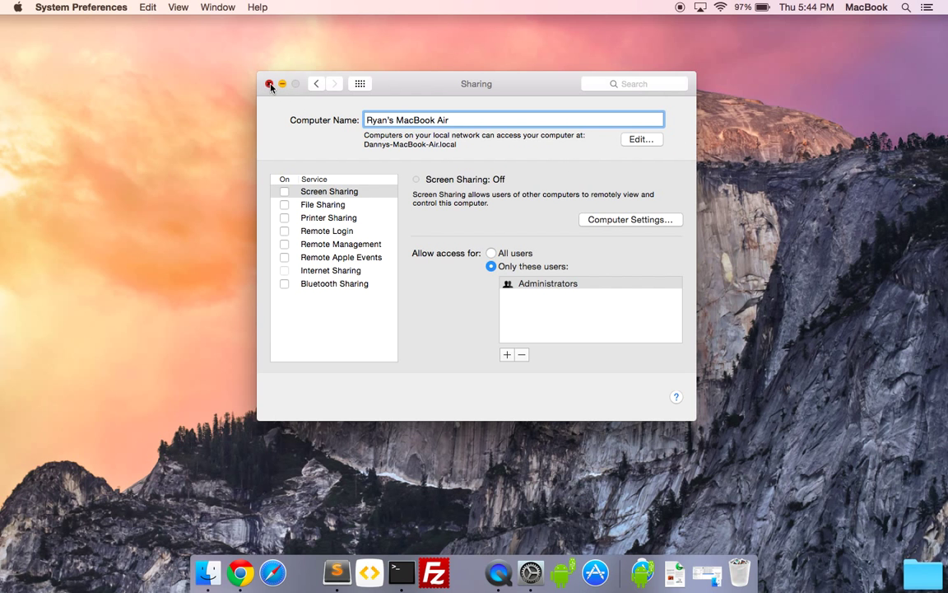
pyautogui.click(270, 83)
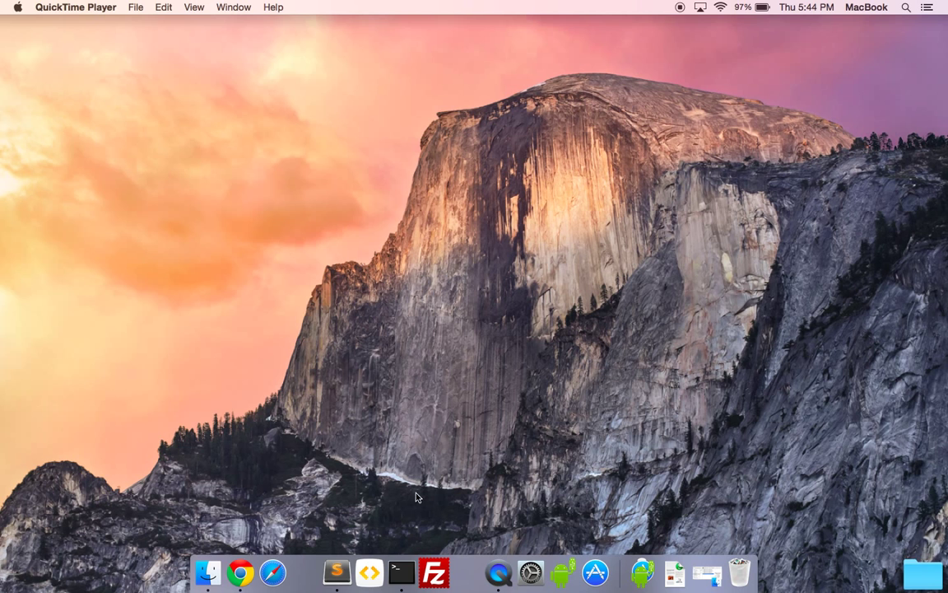
pyautogui.moveTo(401, 572)
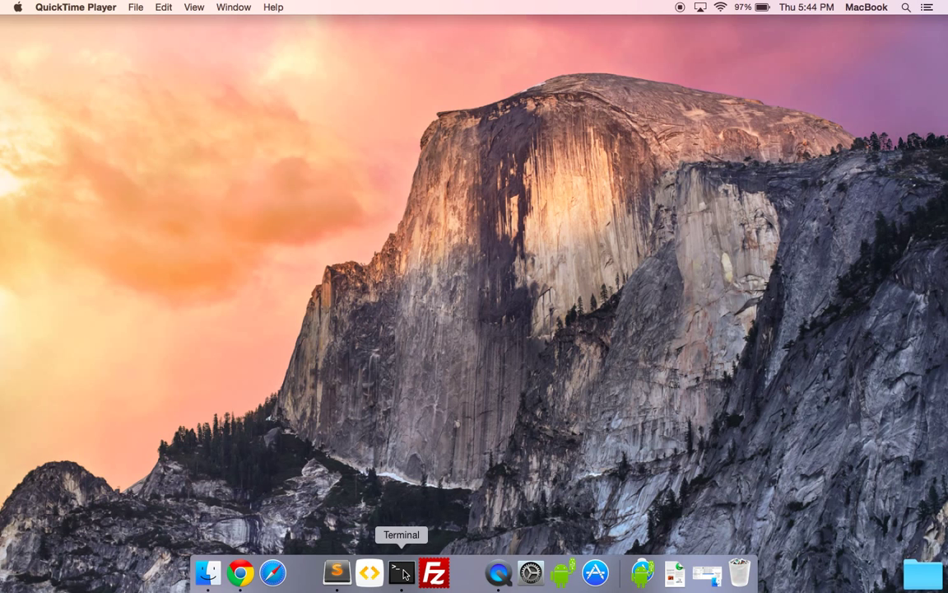
# Start a fresh Terminal session whose prompt shows Ryans-MacBook-Air
pyautogui.click(401, 571)
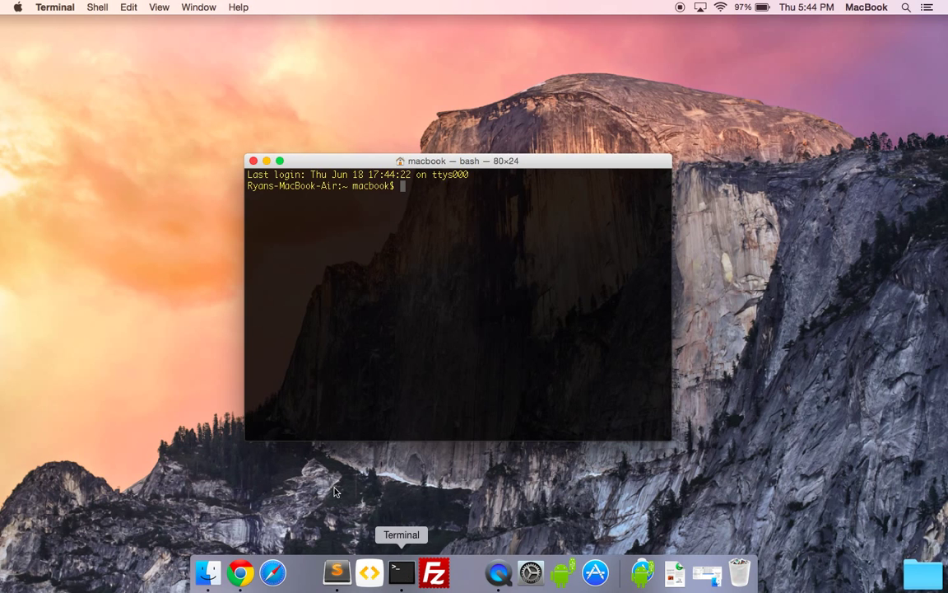
pyautogui.moveTo(465, 273)
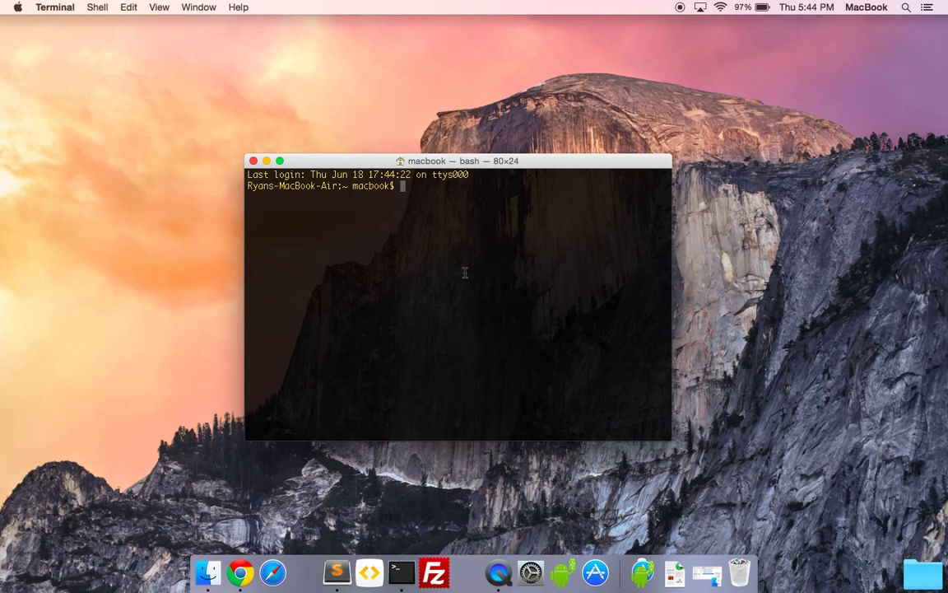
pyautogui.moveTo(655, 101)
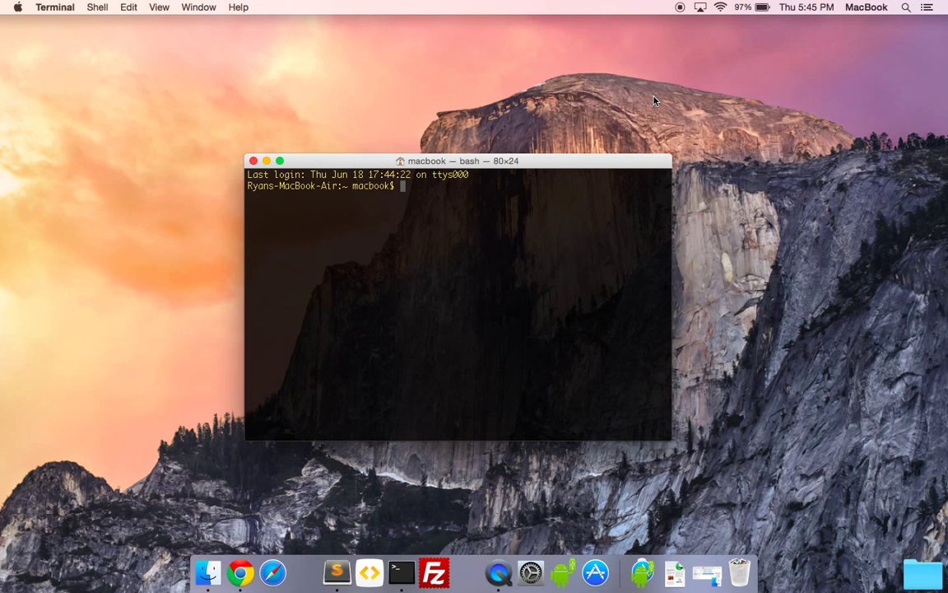